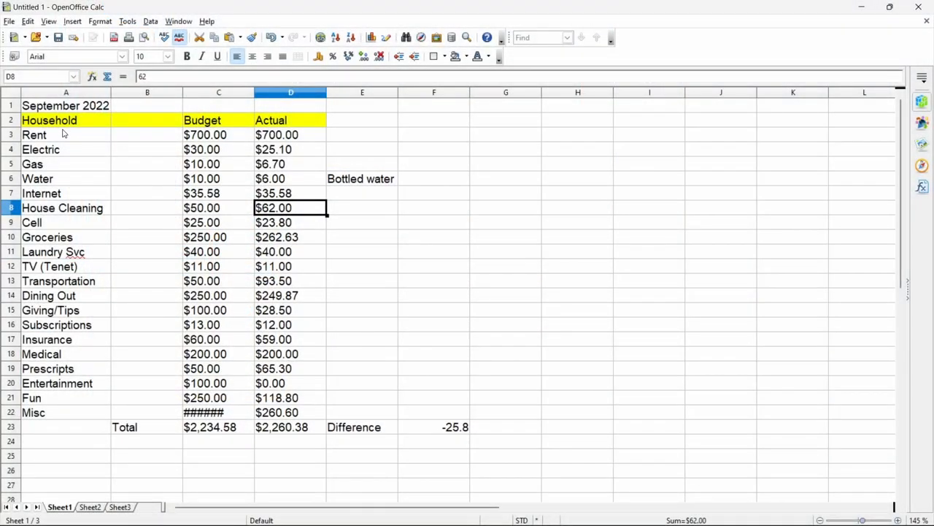
pyautogui.click(66, 134)
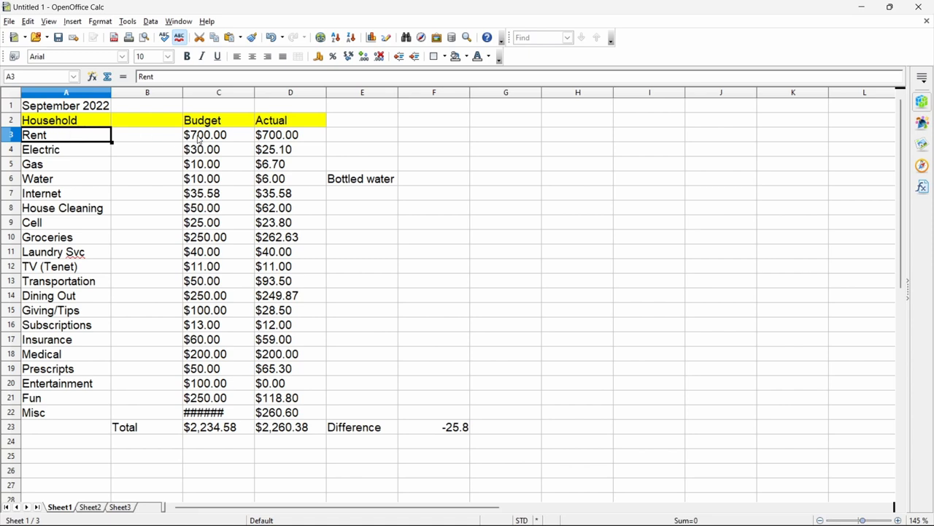
pyautogui.click(291, 119)
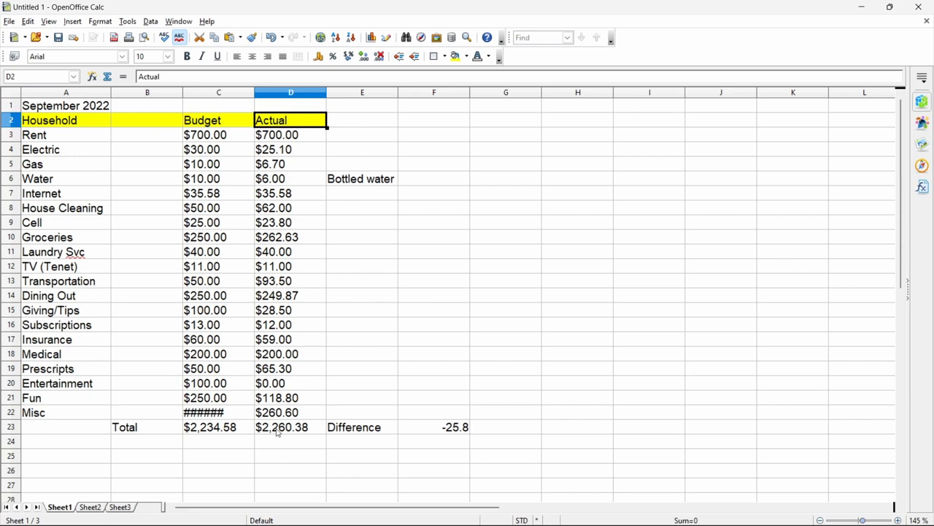
pyautogui.click(290, 426)
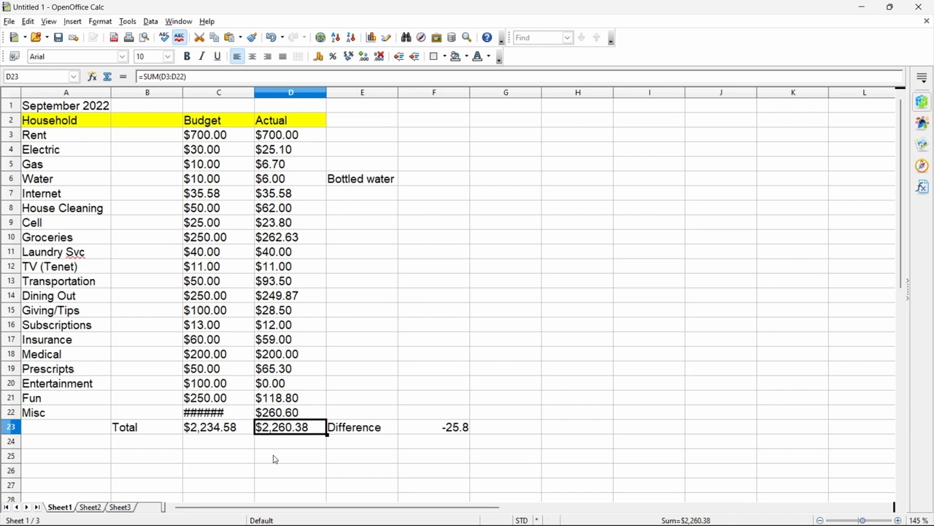
pyautogui.moveTo(455, 433)
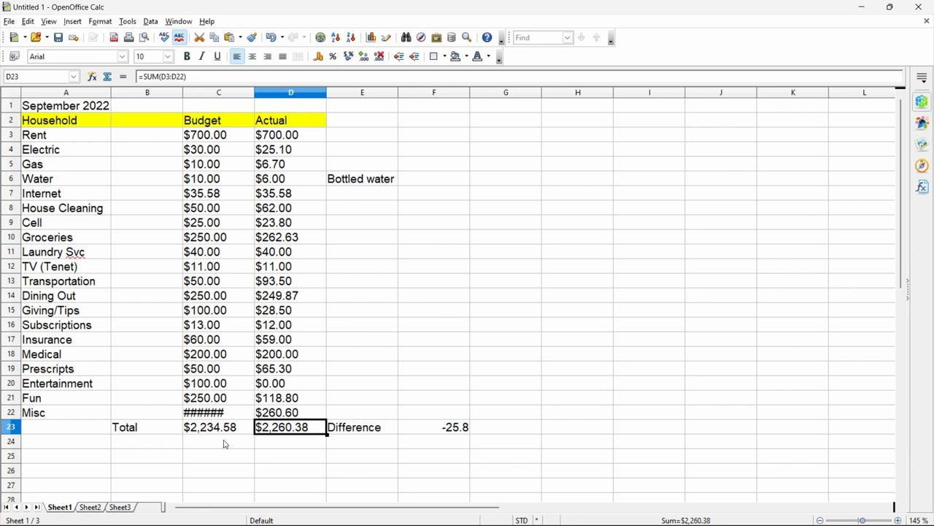
pyautogui.moveTo(205, 255)
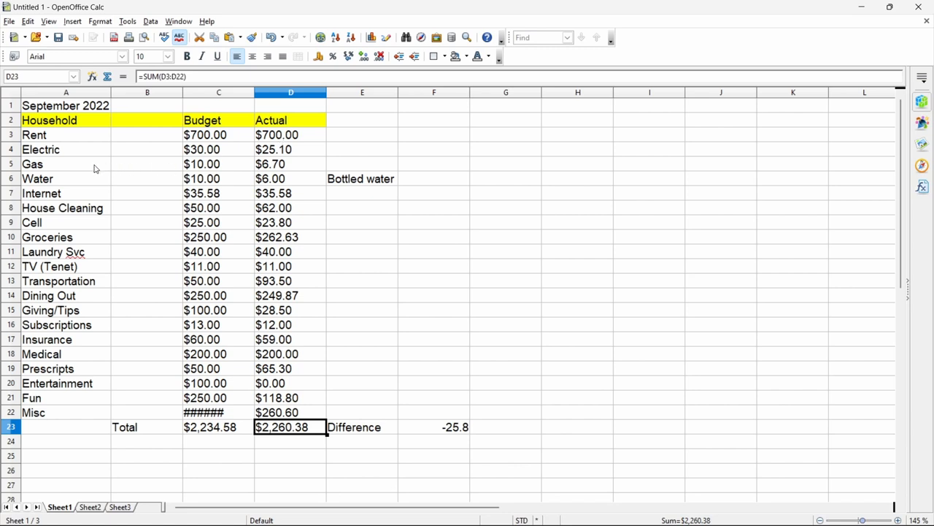
pyautogui.click(66, 149)
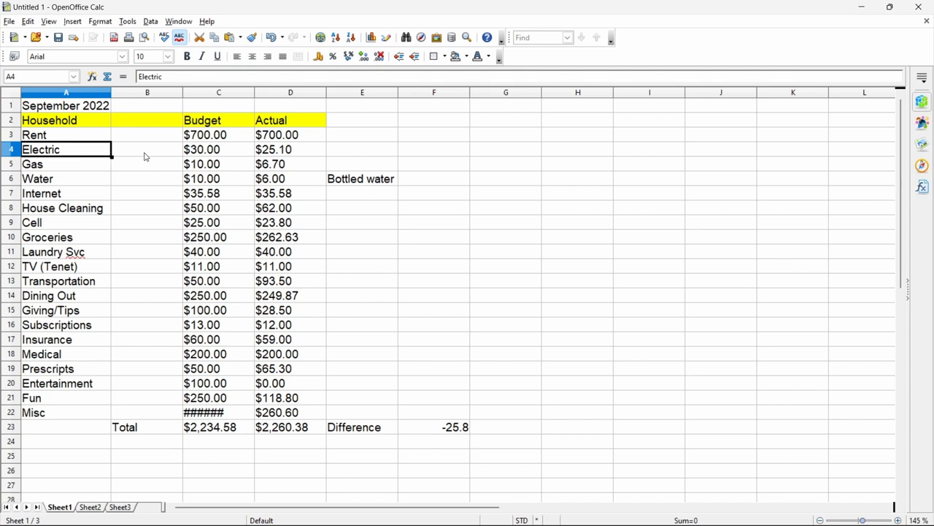
pyautogui.click(290, 149)
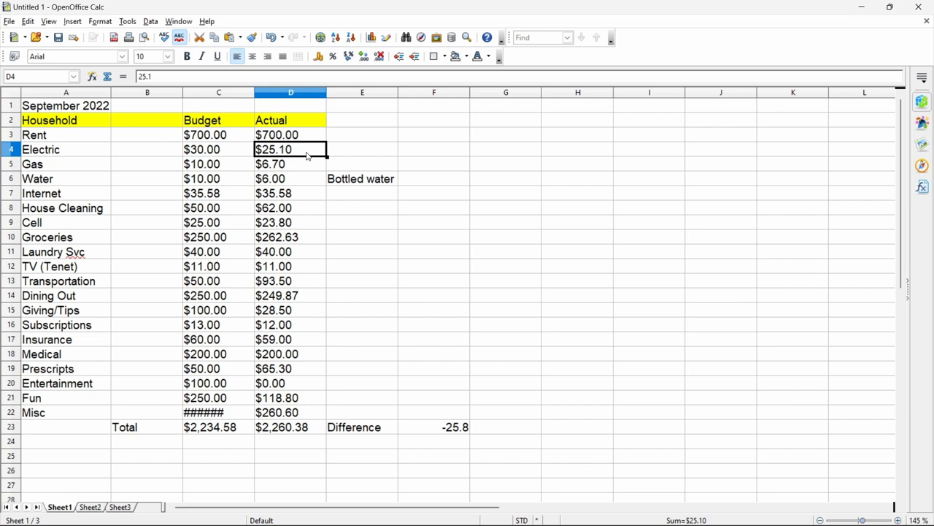
pyautogui.click(66, 163)
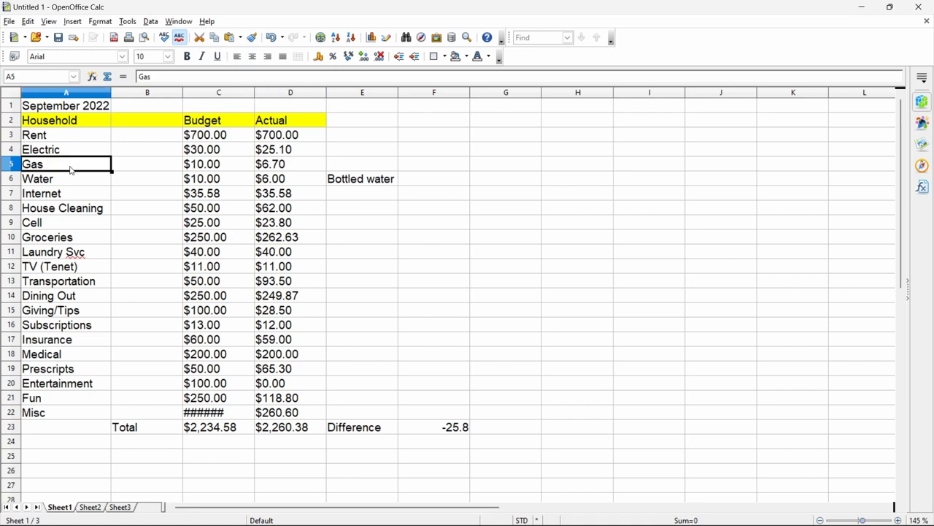
pyautogui.click(218, 164)
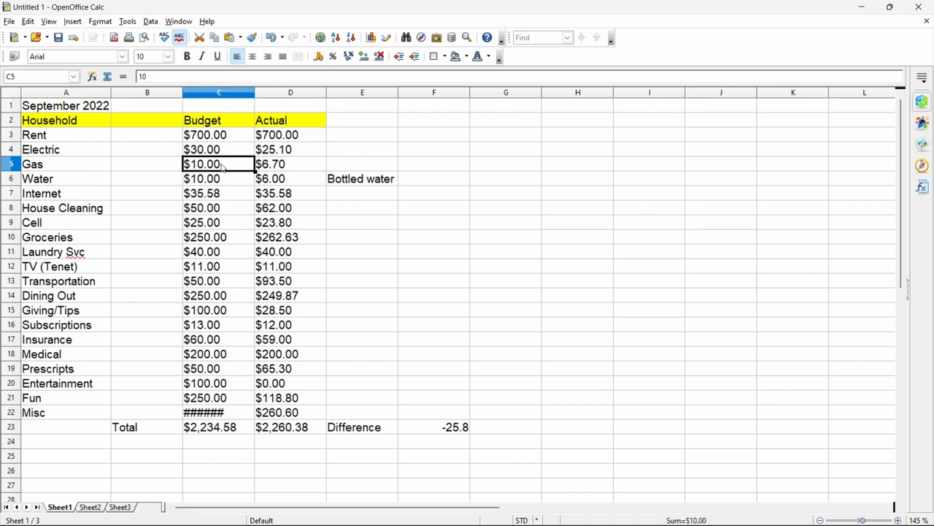
pyautogui.click(291, 163)
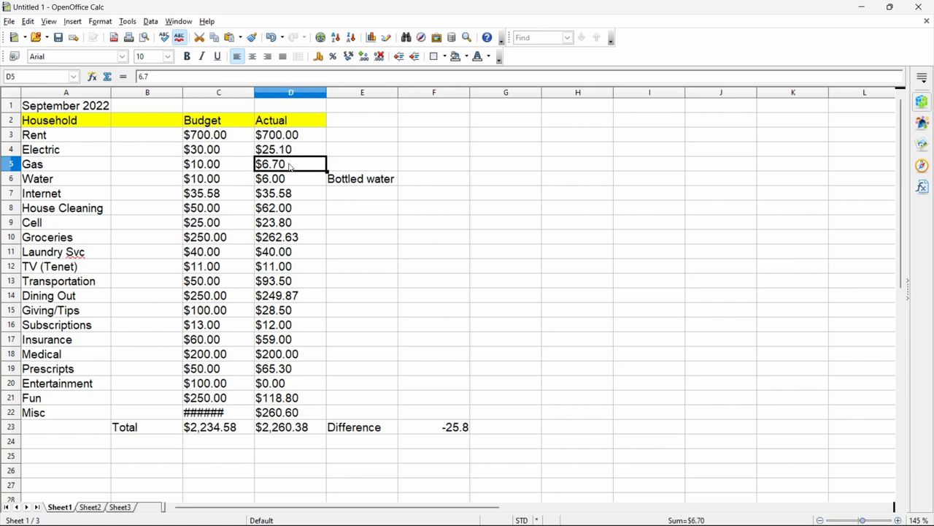
pyautogui.click(37, 178)
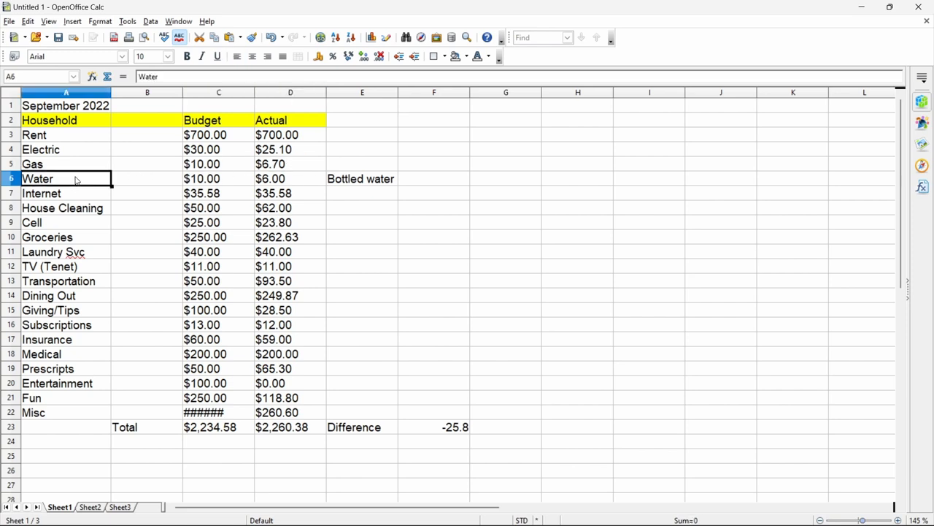
pyautogui.click(362, 178)
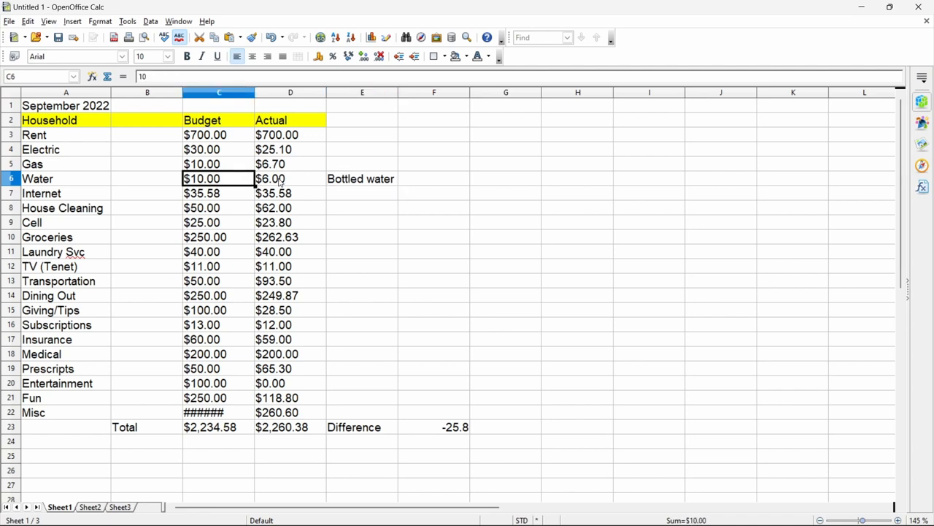
pyautogui.click(291, 178)
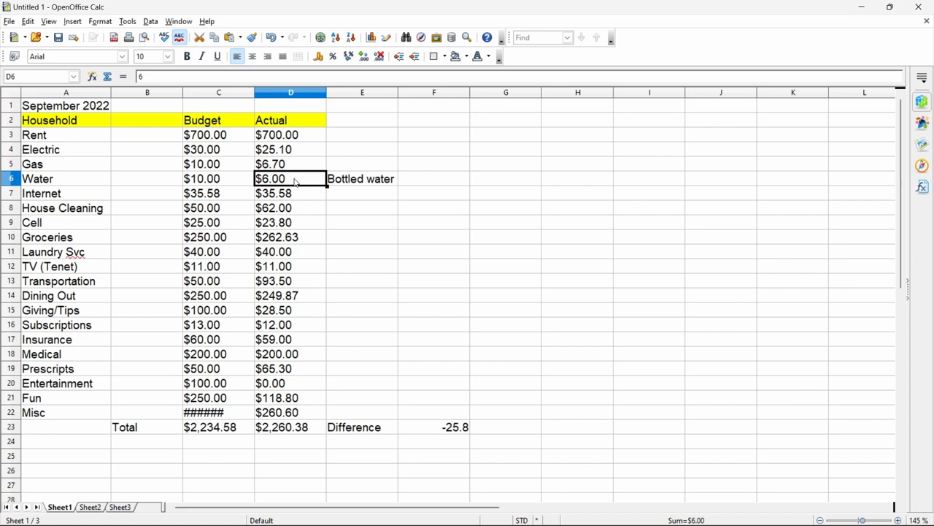
pyautogui.moveTo(3, 295)
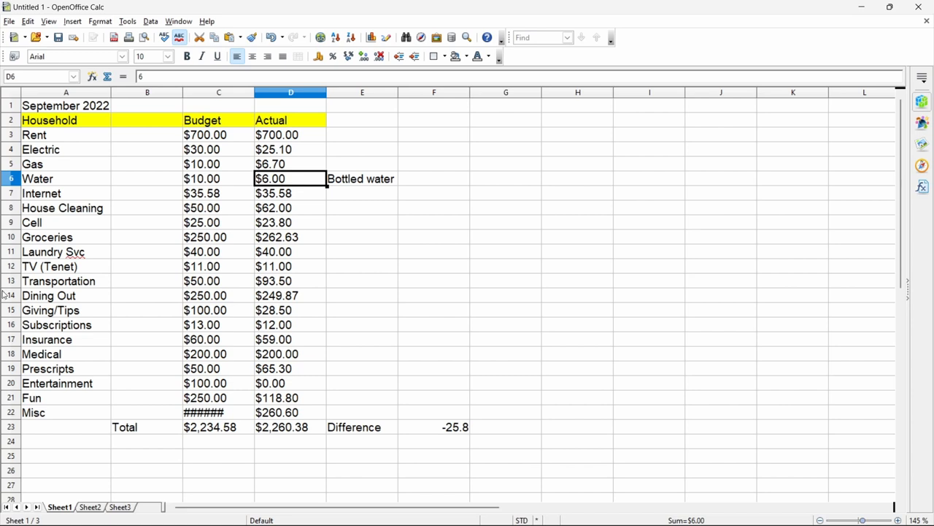
pyautogui.click(41, 193)
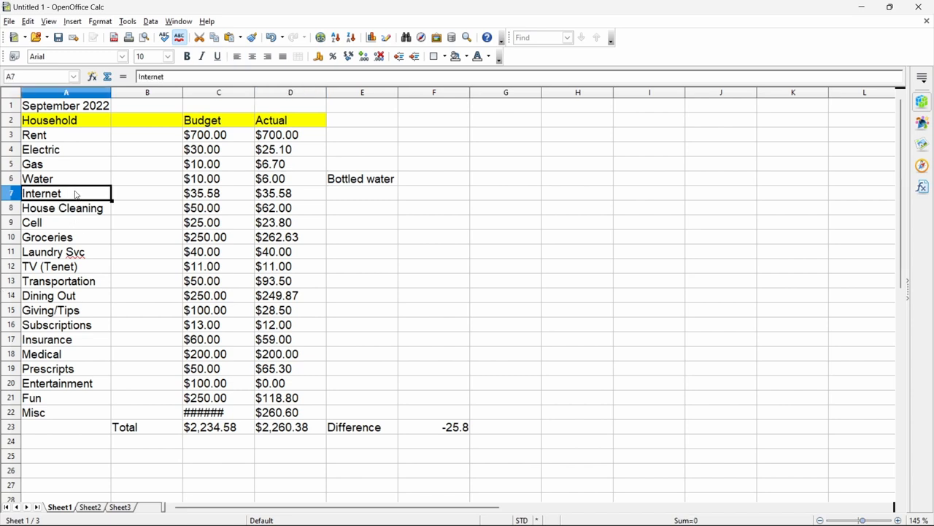
pyautogui.moveTo(227, 197)
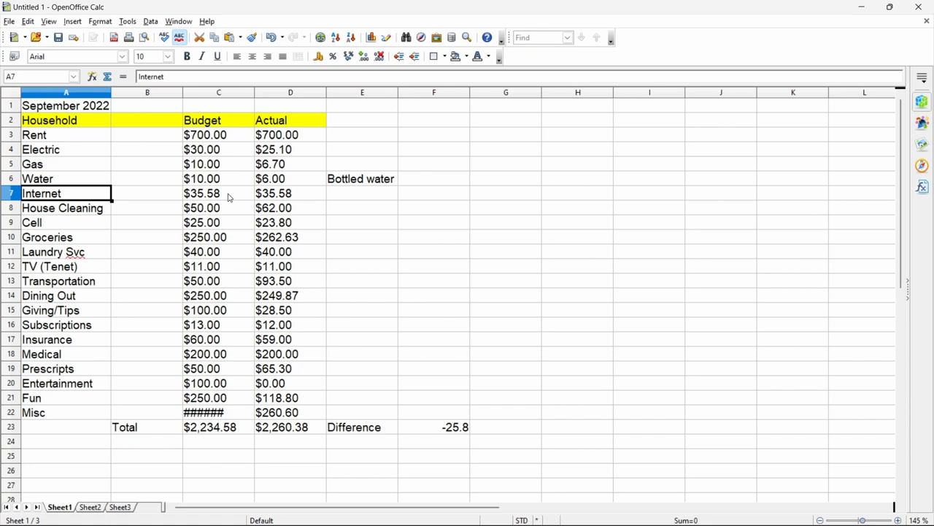
pyautogui.click(291, 193)
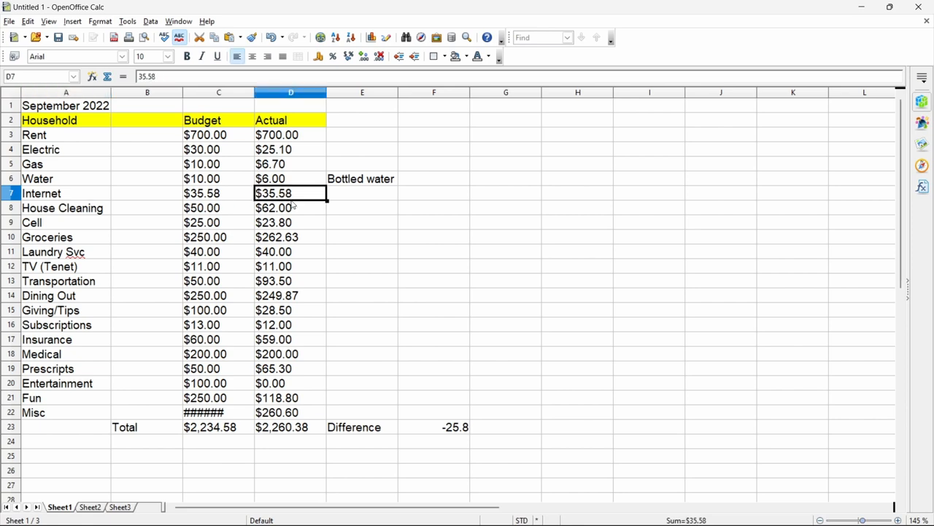
pyautogui.moveTo(303, 221)
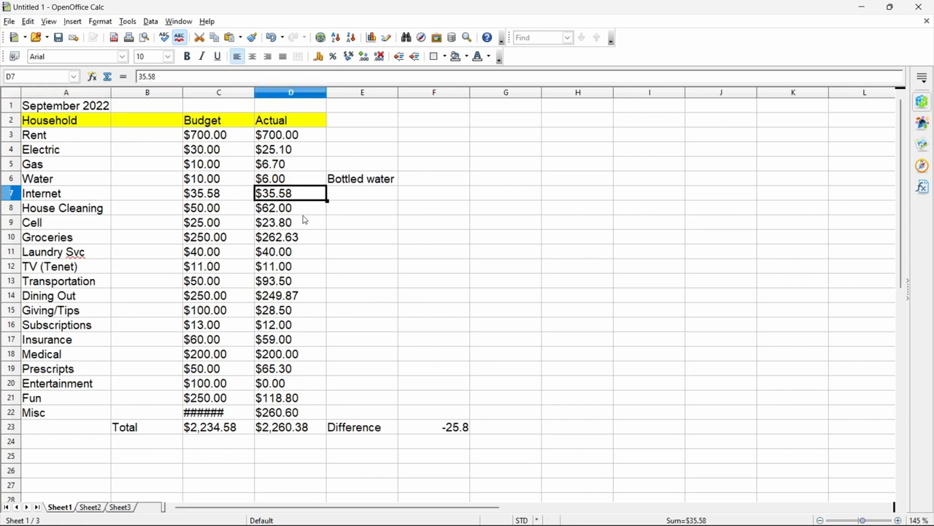
pyautogui.moveTo(58, 216)
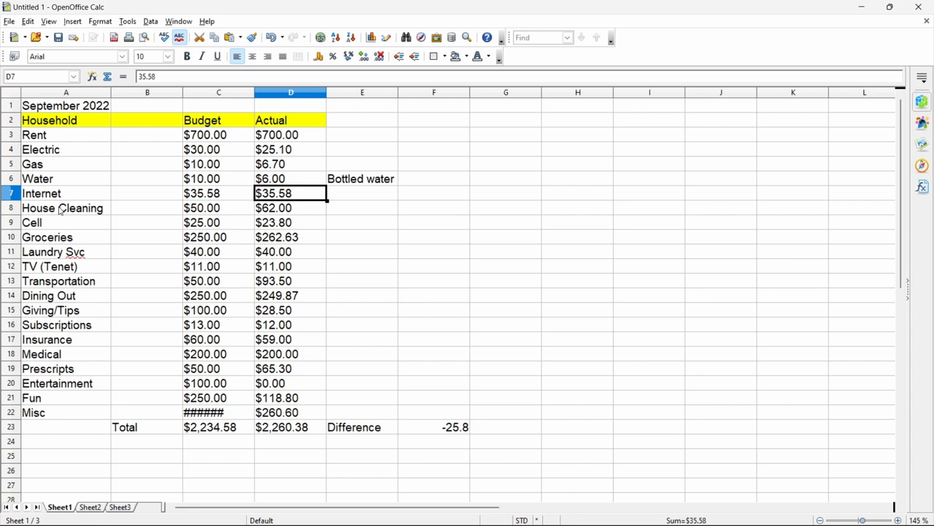
pyautogui.click(62, 207)
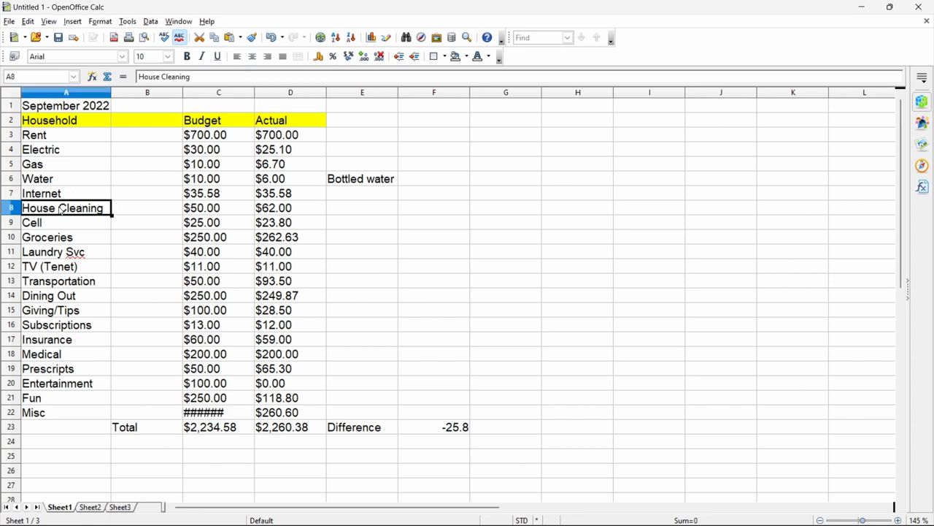
pyautogui.moveTo(305, 212)
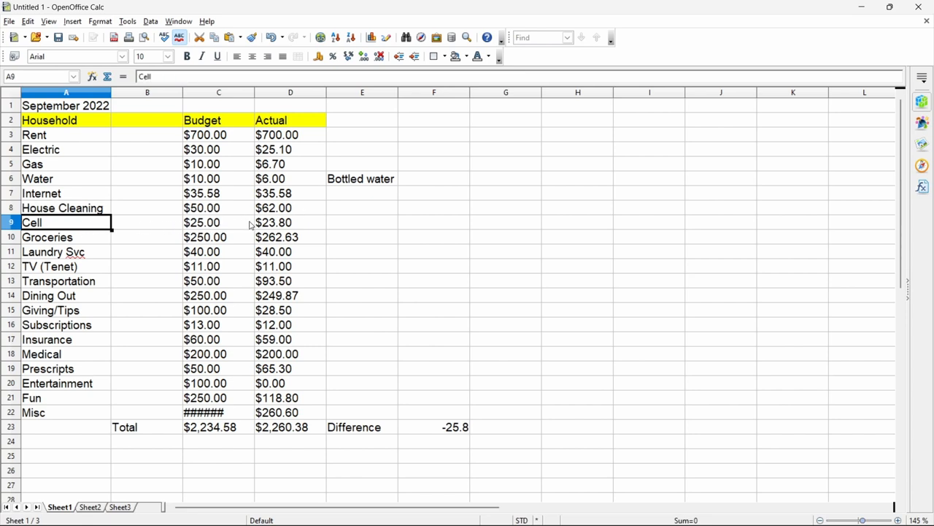
pyautogui.click(291, 223)
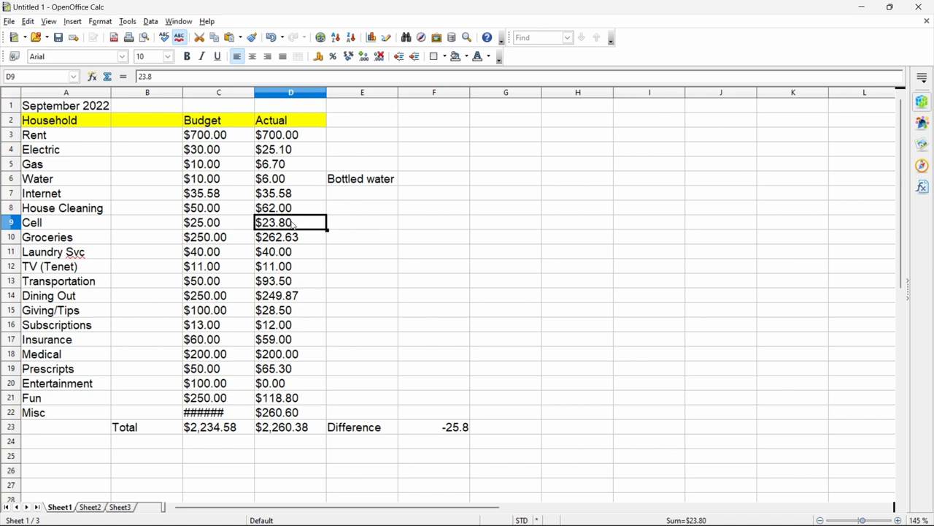
pyautogui.moveTo(337, 231)
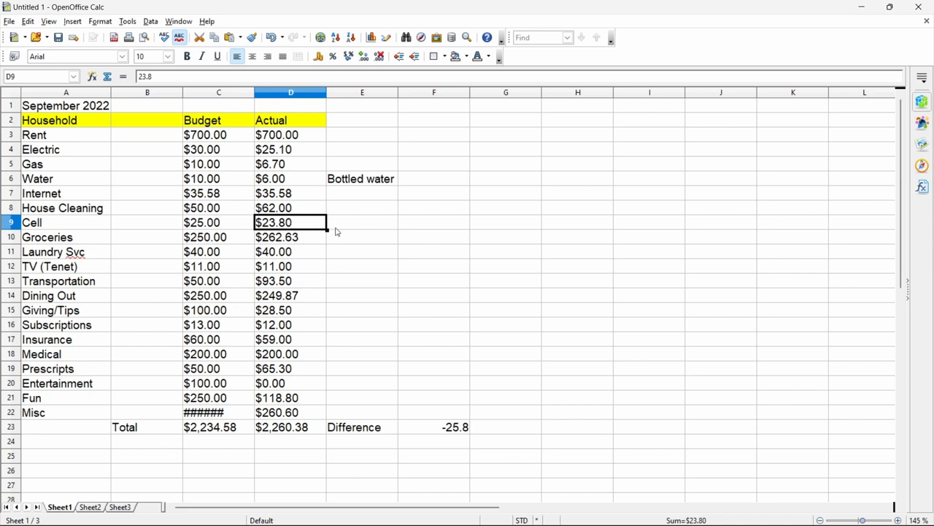
pyautogui.moveTo(339, 226)
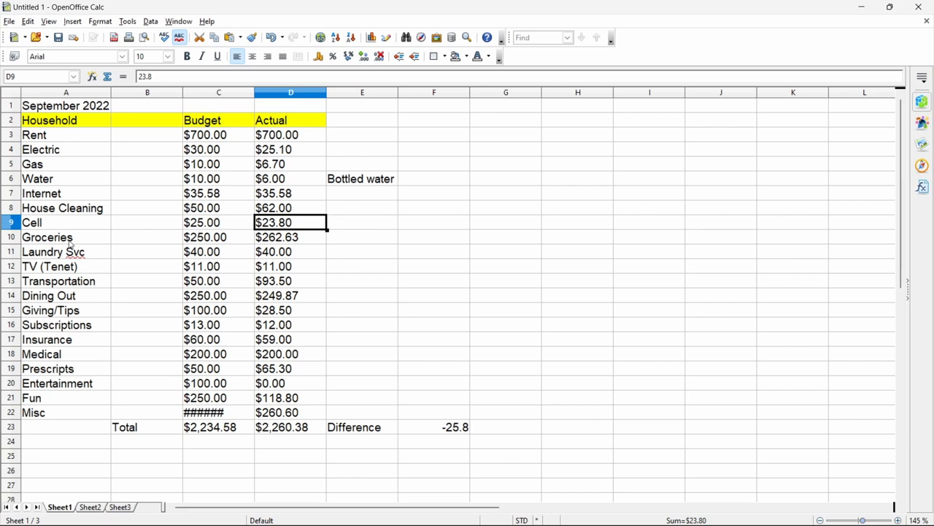
pyautogui.click(48, 237)
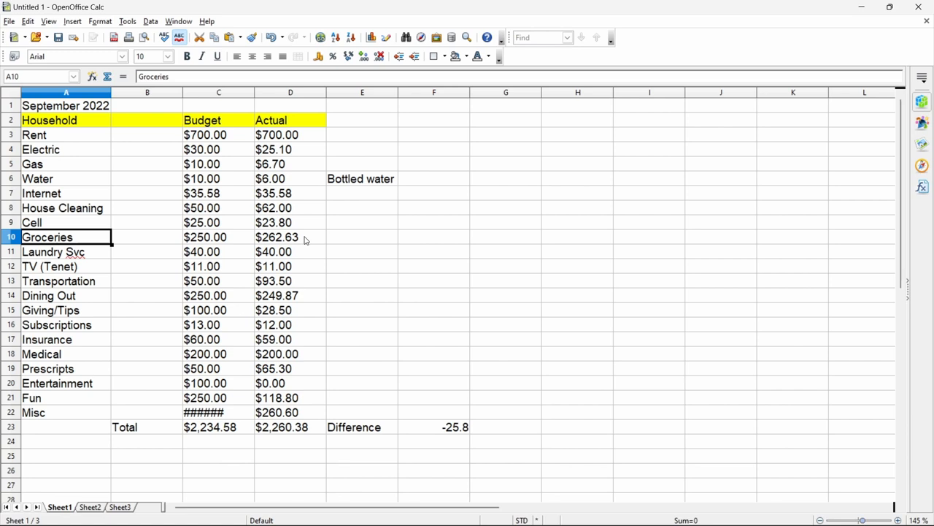
pyautogui.click(291, 237)
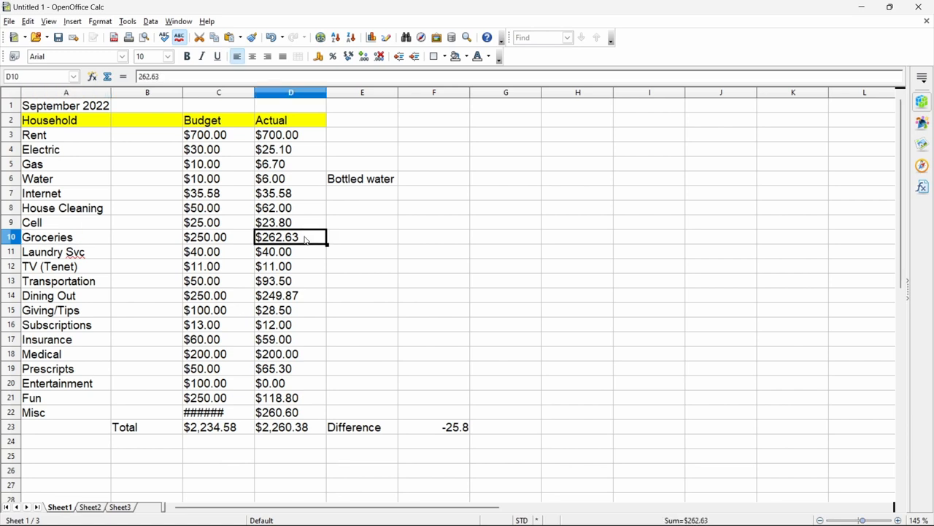
pyautogui.click(65, 251)
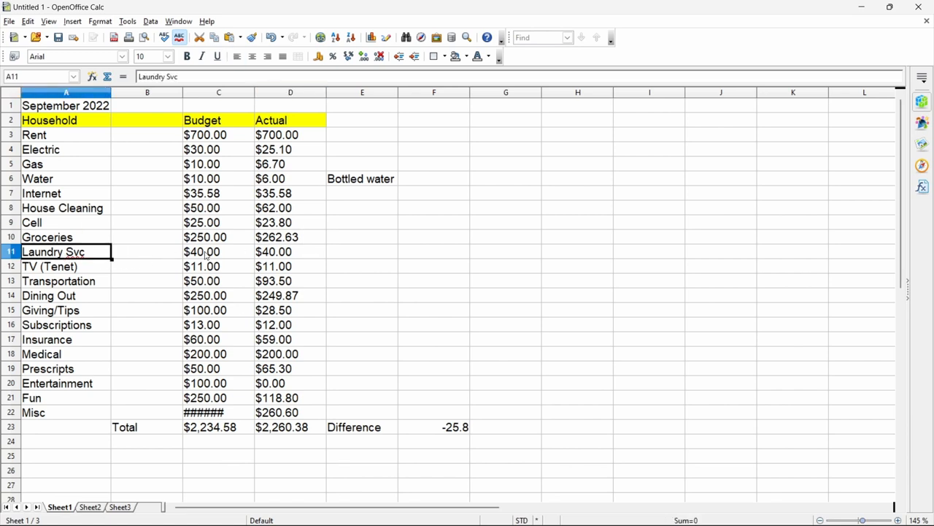
pyautogui.moveTo(306, 253)
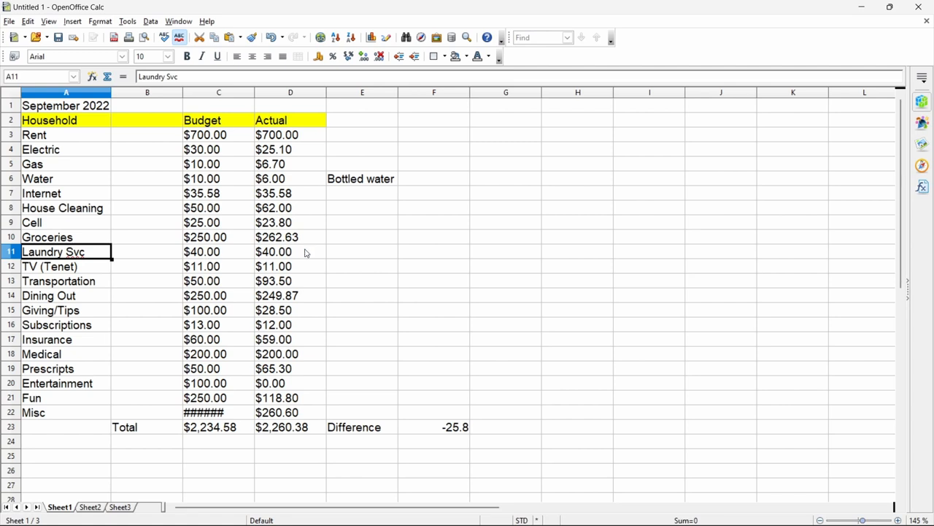
pyautogui.click(291, 252)
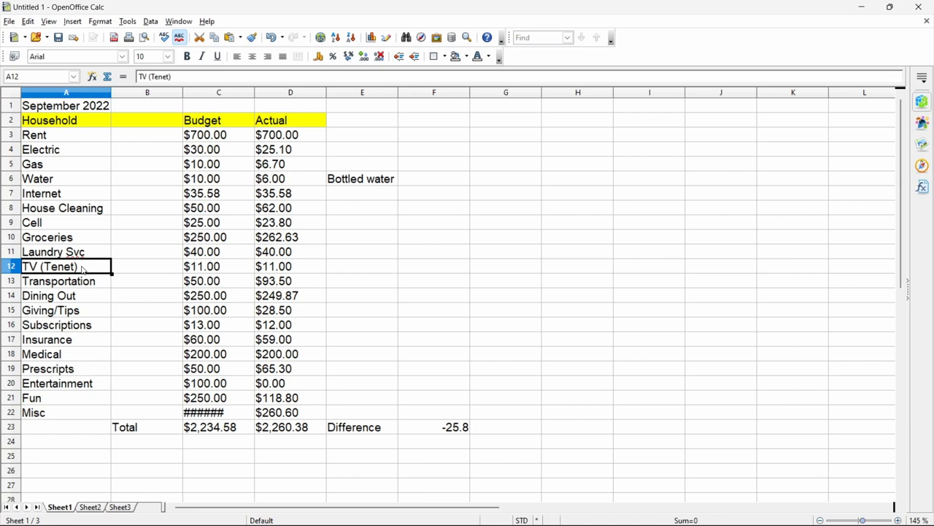
pyautogui.moveTo(127, 264)
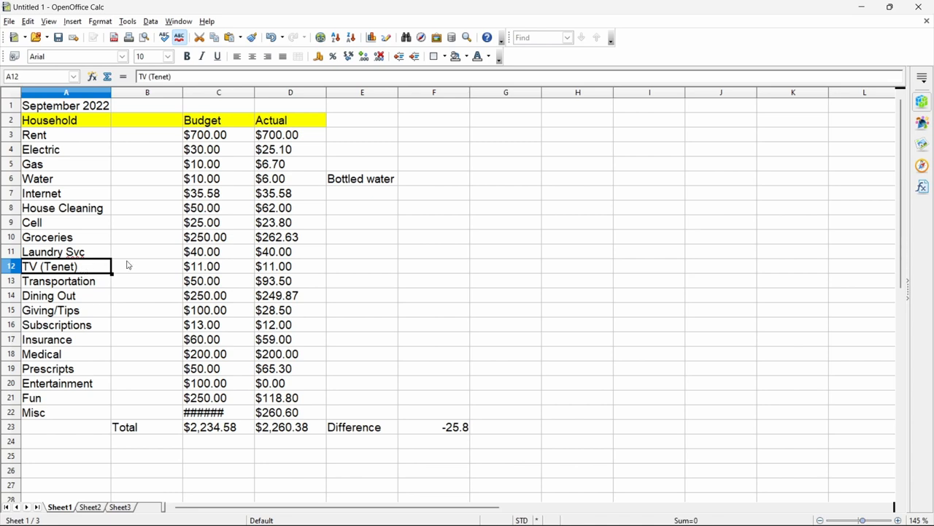
pyautogui.click(291, 265)
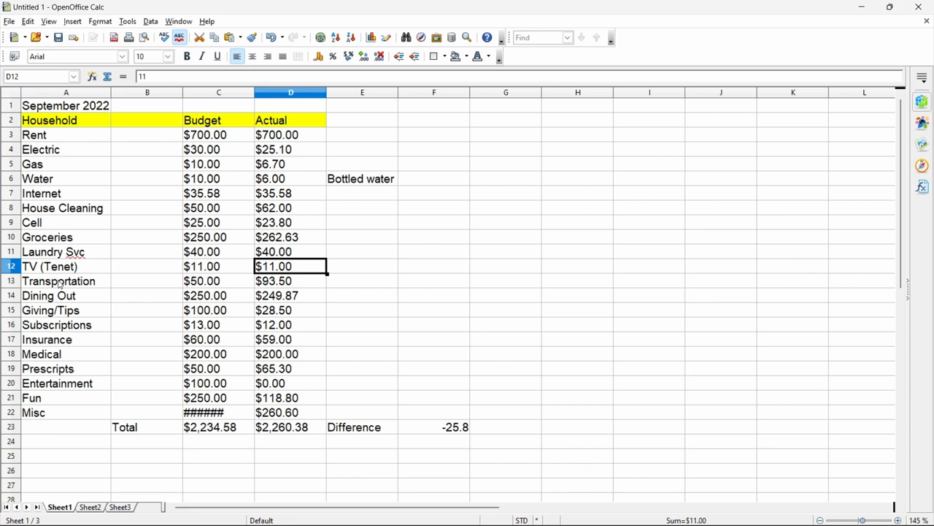
pyautogui.click(65, 280)
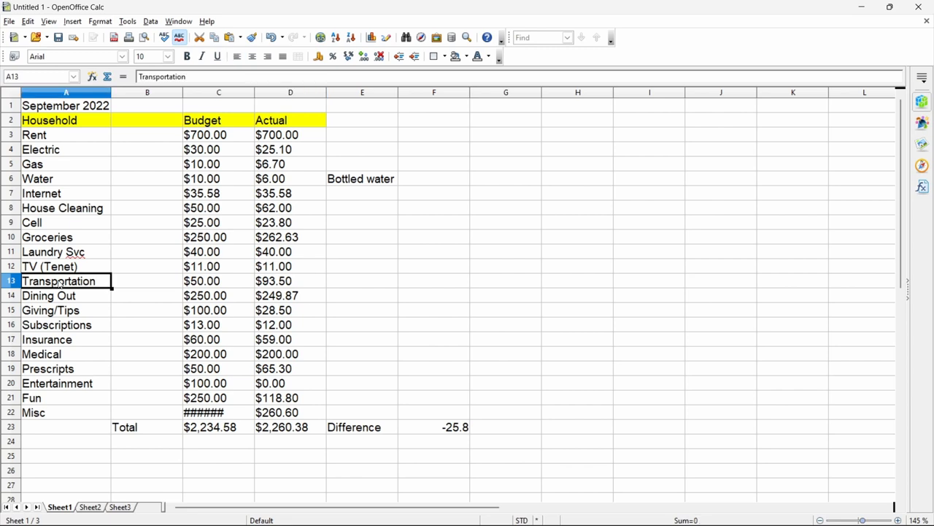
pyautogui.moveTo(172, 277)
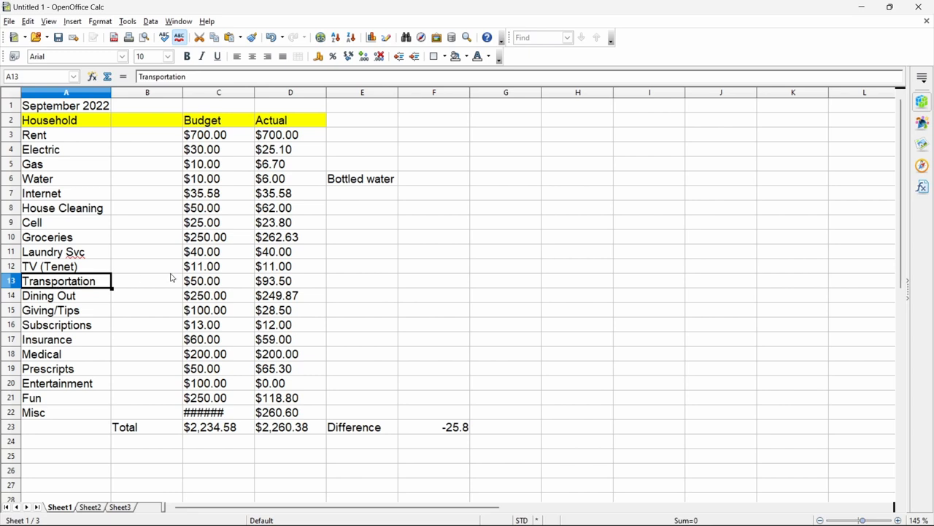
pyautogui.click(219, 280)
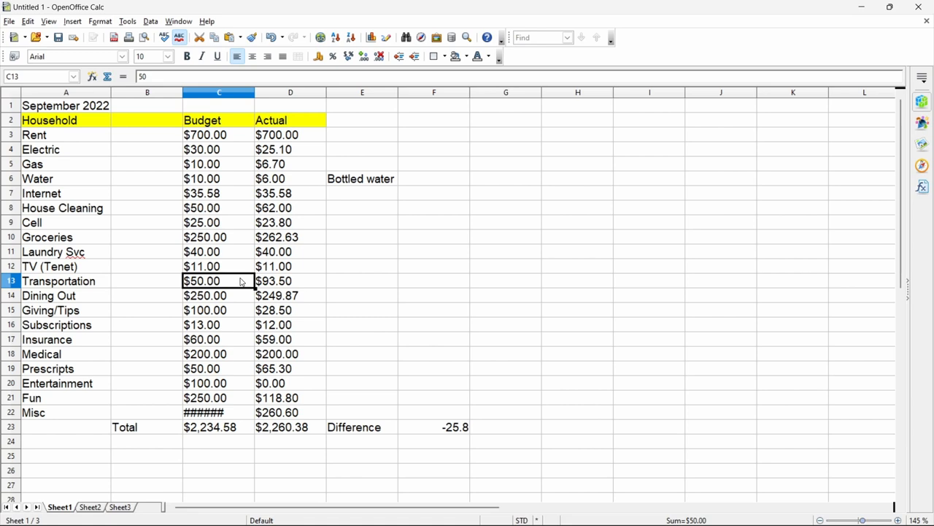
pyautogui.click(290, 281)
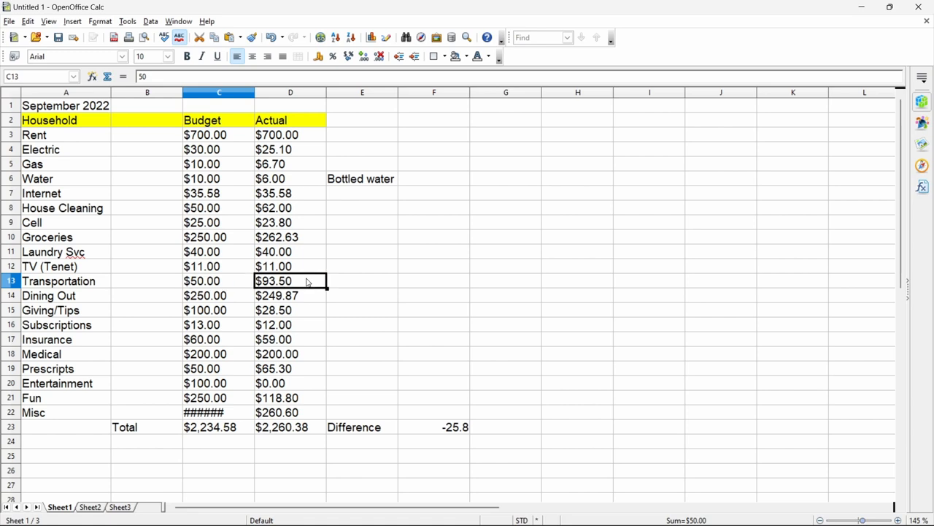
pyautogui.click(291, 280)
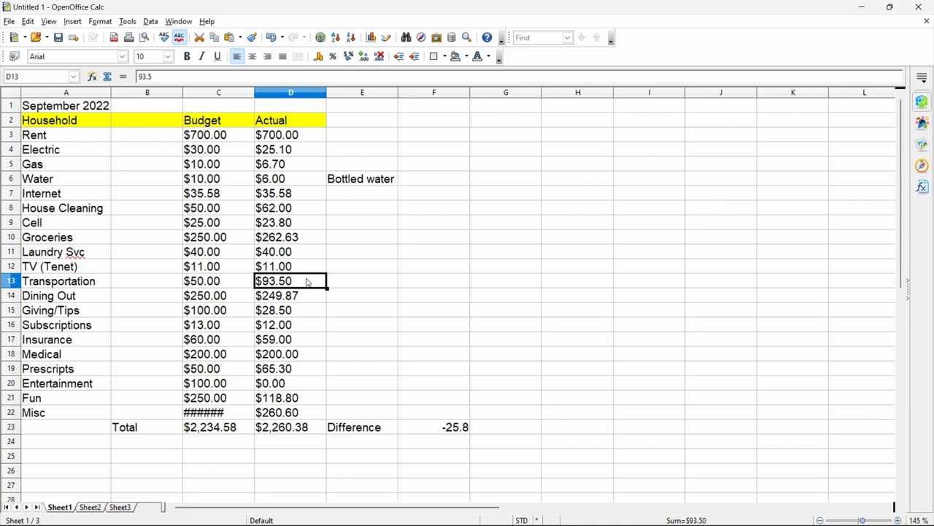
pyautogui.moveTo(268, 290)
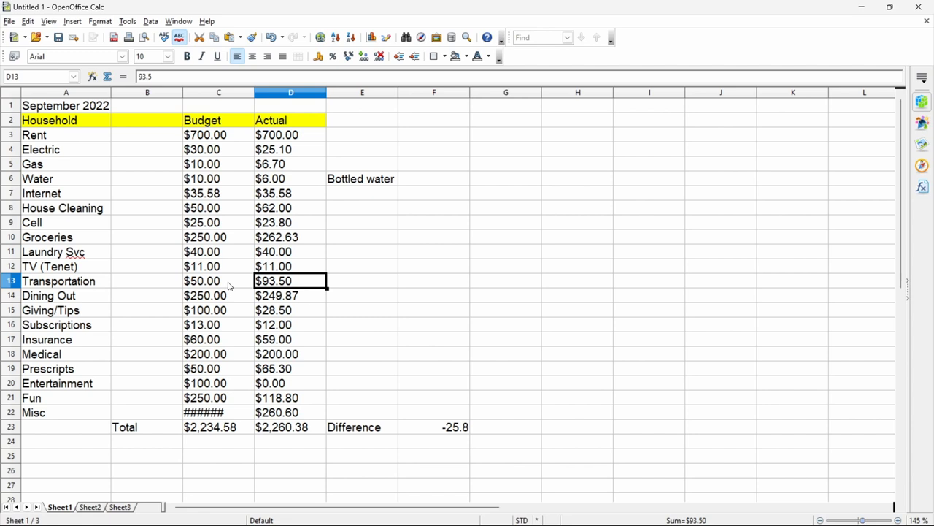
pyautogui.moveTo(90, 301)
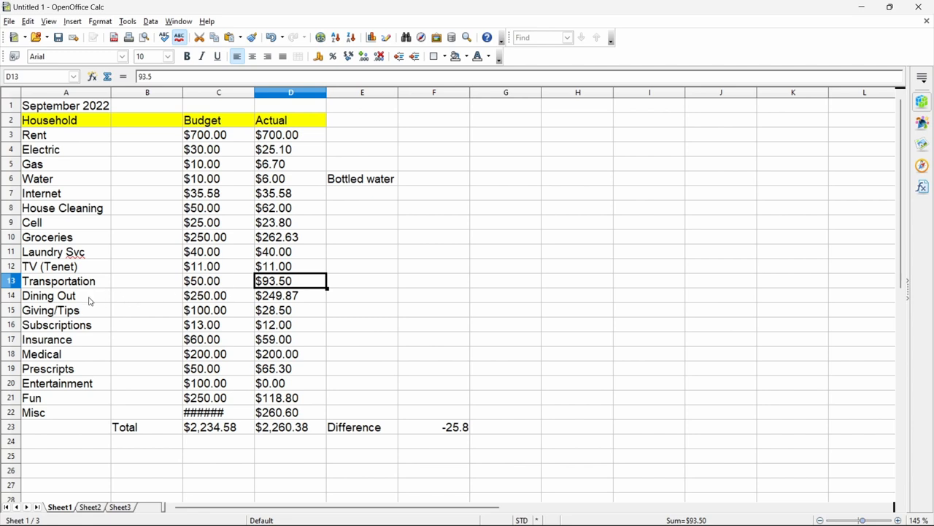
pyautogui.moveTo(225, 282)
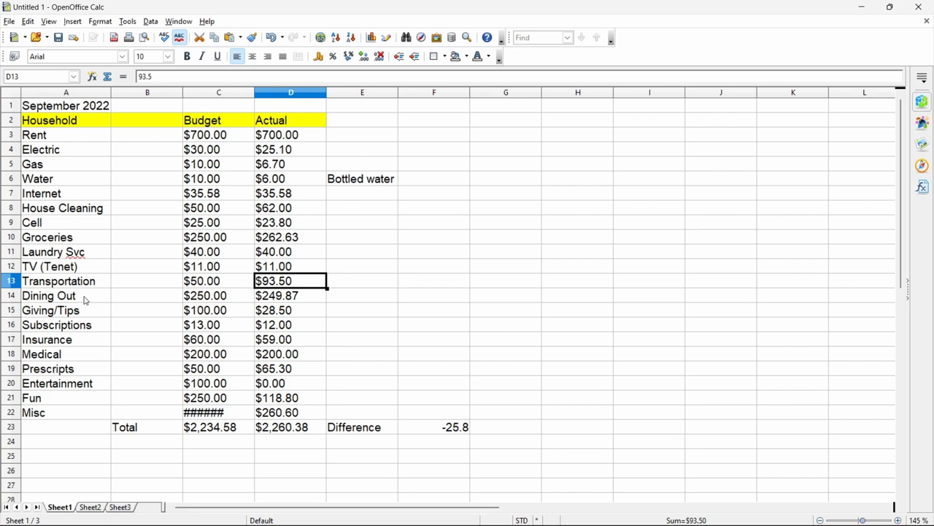
pyautogui.click(66, 295)
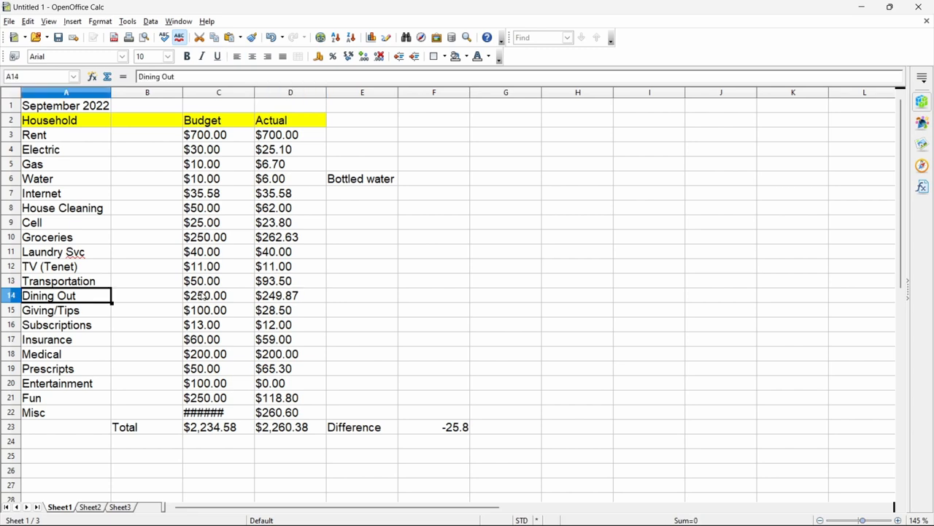
pyautogui.click(218, 295)
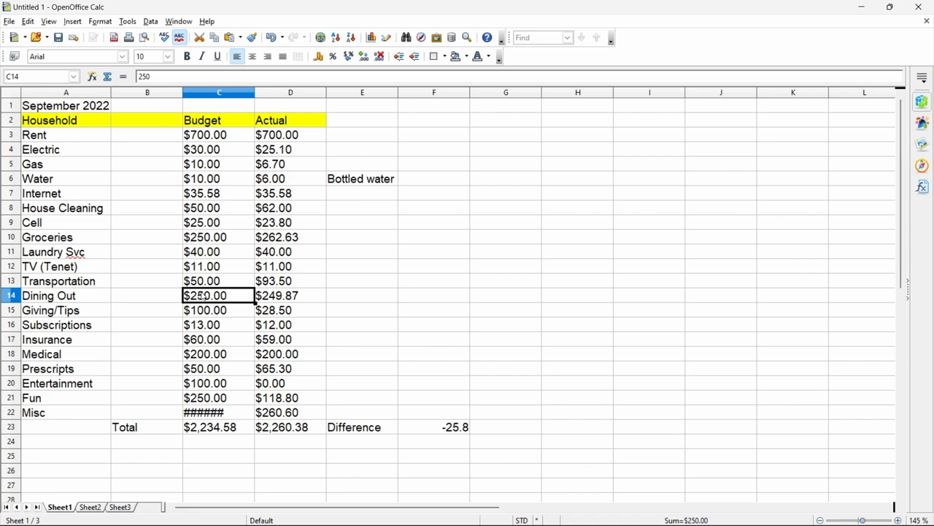
pyautogui.click(291, 294)
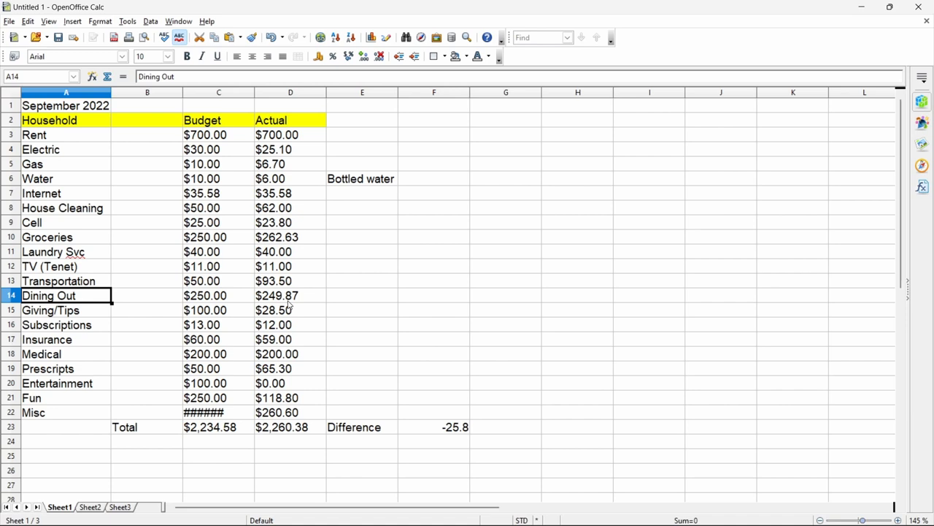
pyautogui.click(219, 295)
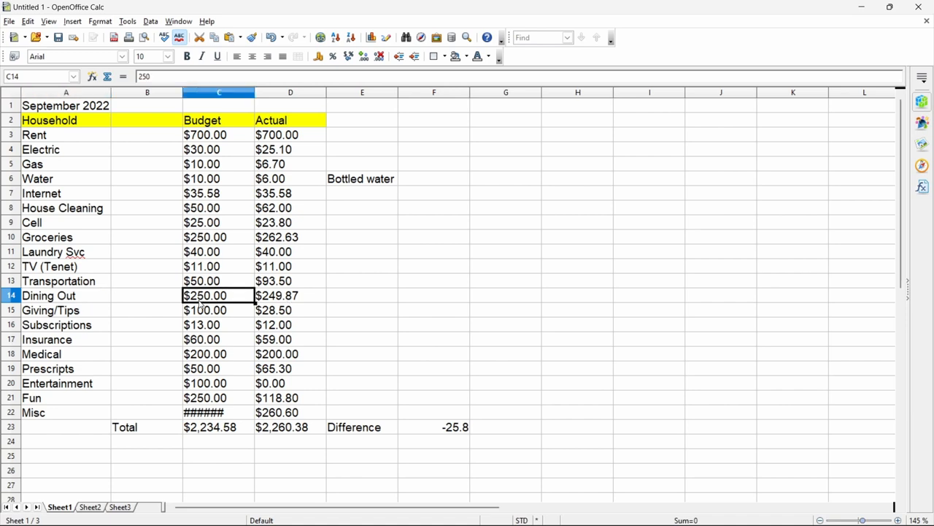
pyautogui.click(290, 294)
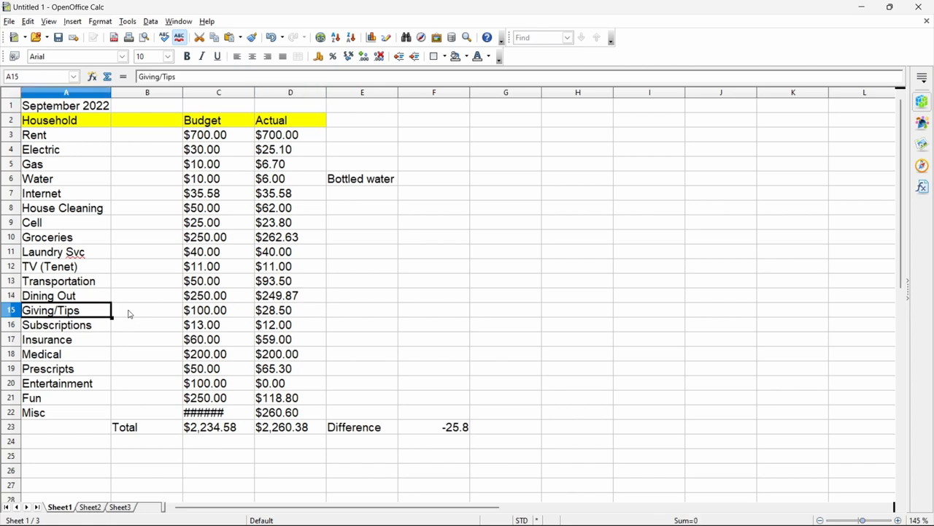
pyautogui.moveTo(297, 312)
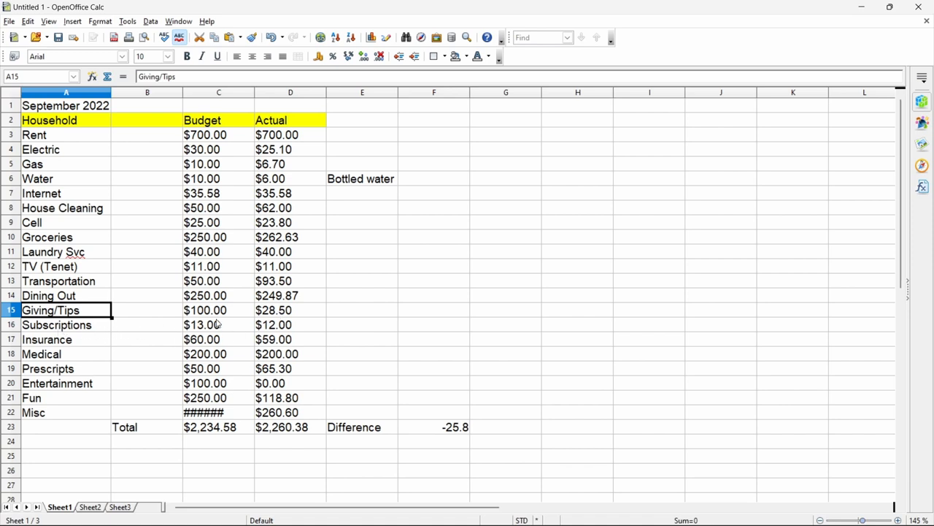
pyautogui.moveTo(230, 328)
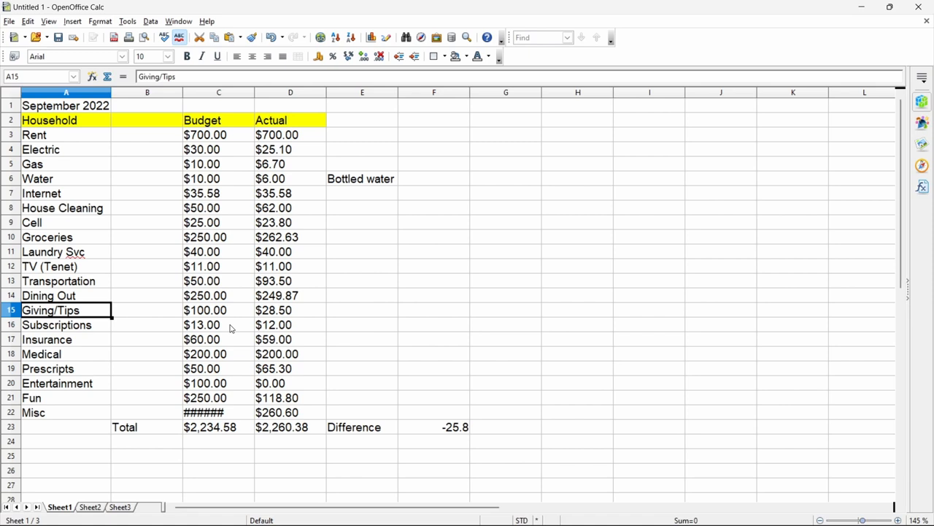
pyautogui.click(290, 325)
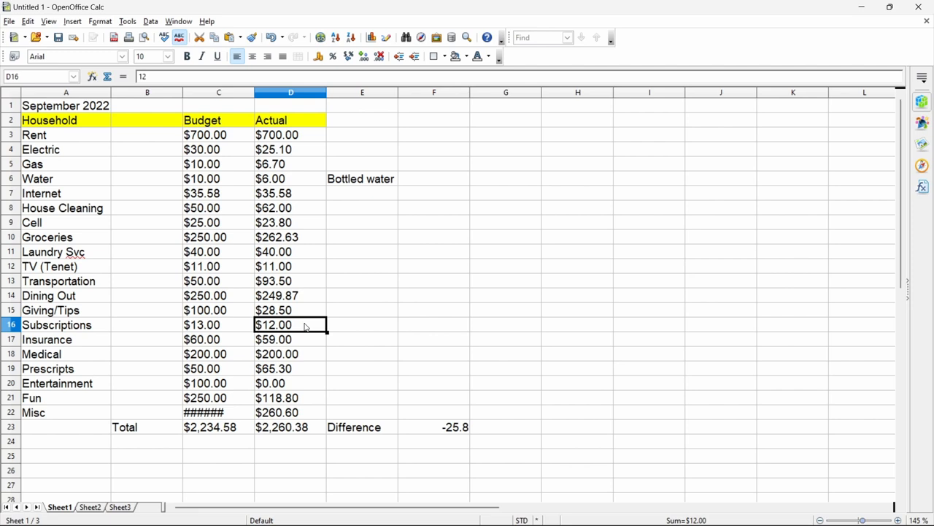
pyautogui.click(46, 339)
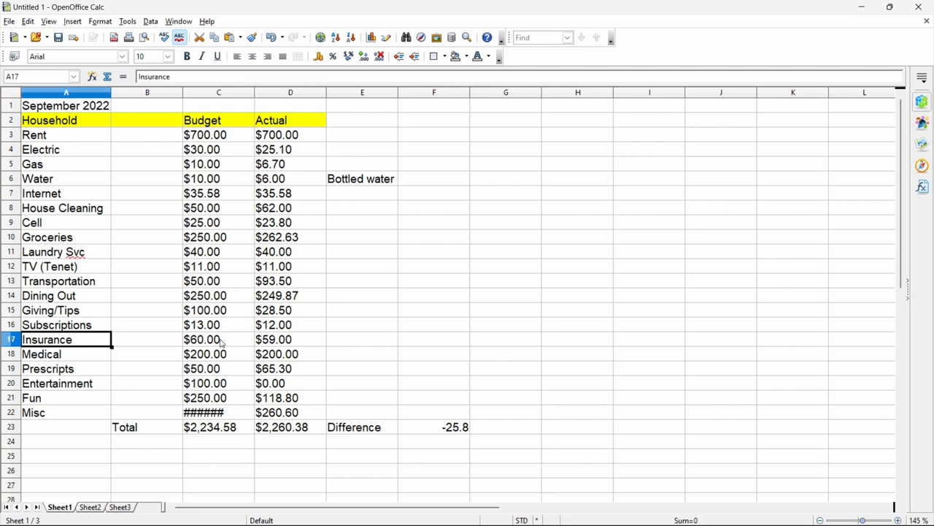
pyautogui.click(290, 339)
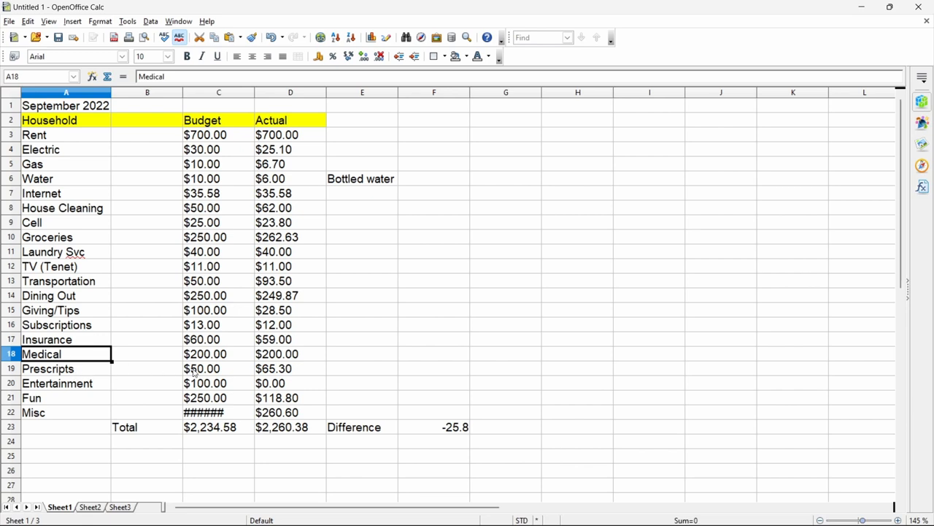
pyautogui.click(219, 367)
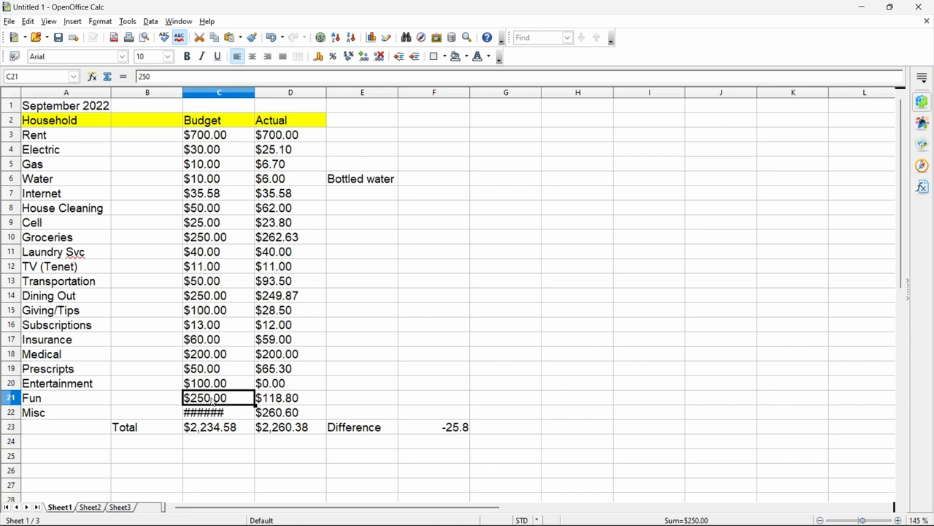
pyautogui.moveTo(310, 403)
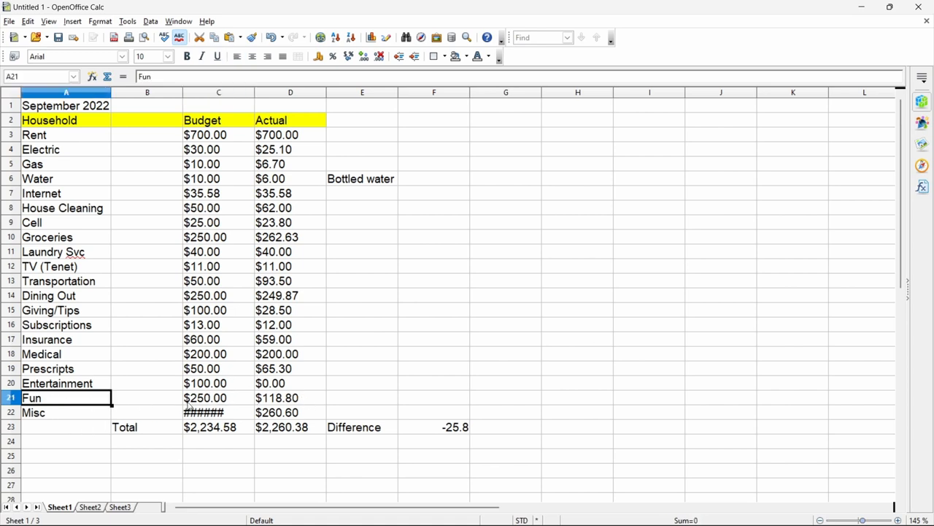
pyautogui.click(291, 397)
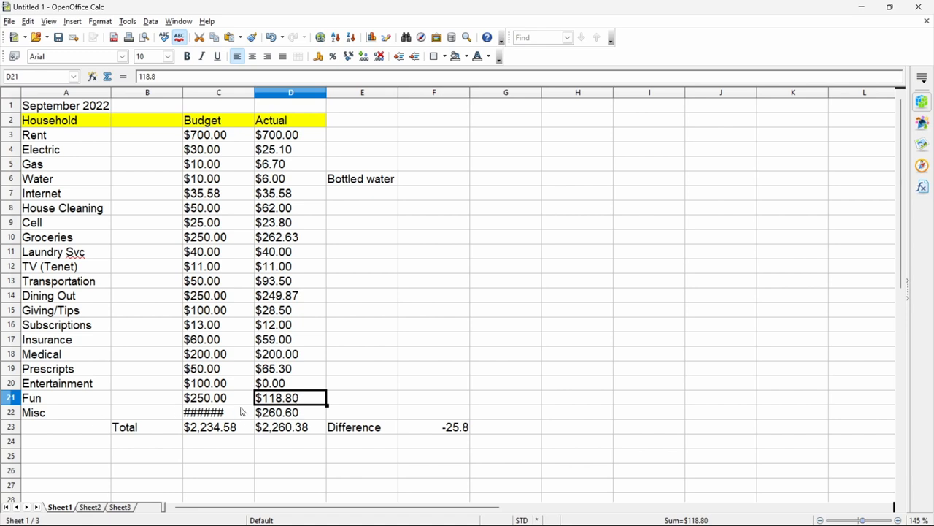
pyautogui.moveTo(310, 414)
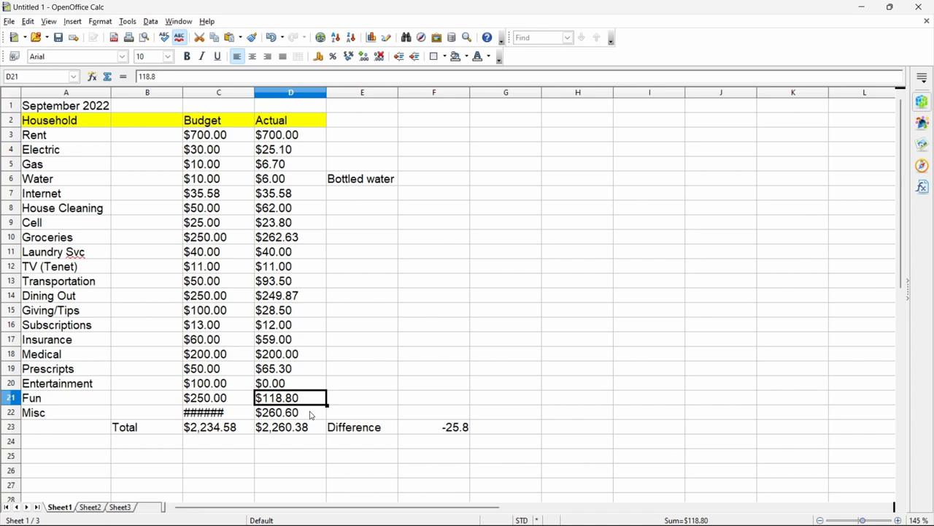
pyautogui.moveTo(277, 433)
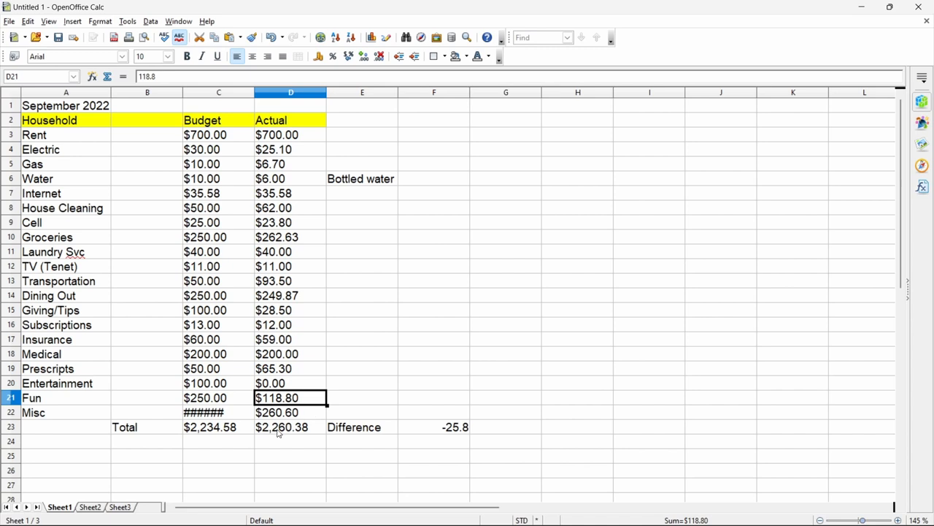
pyautogui.moveTo(441, 430)
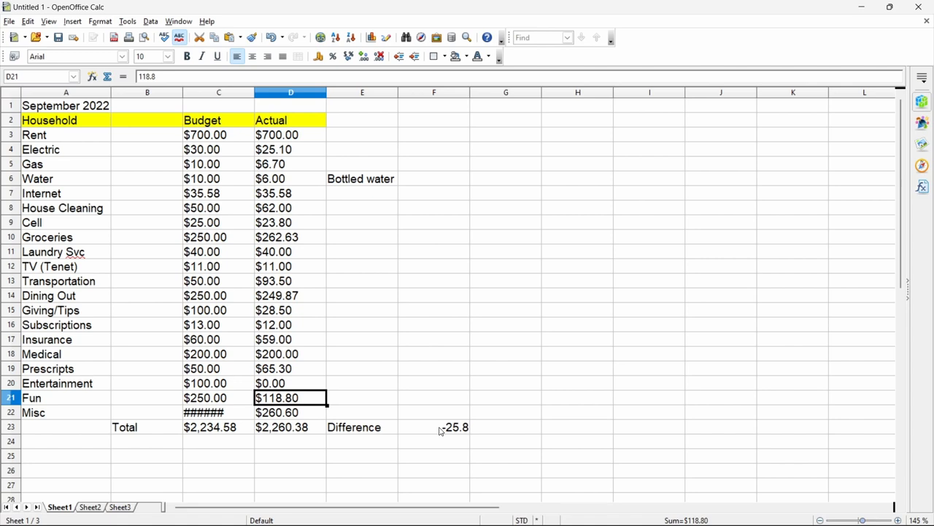
pyautogui.moveTo(481, 236)
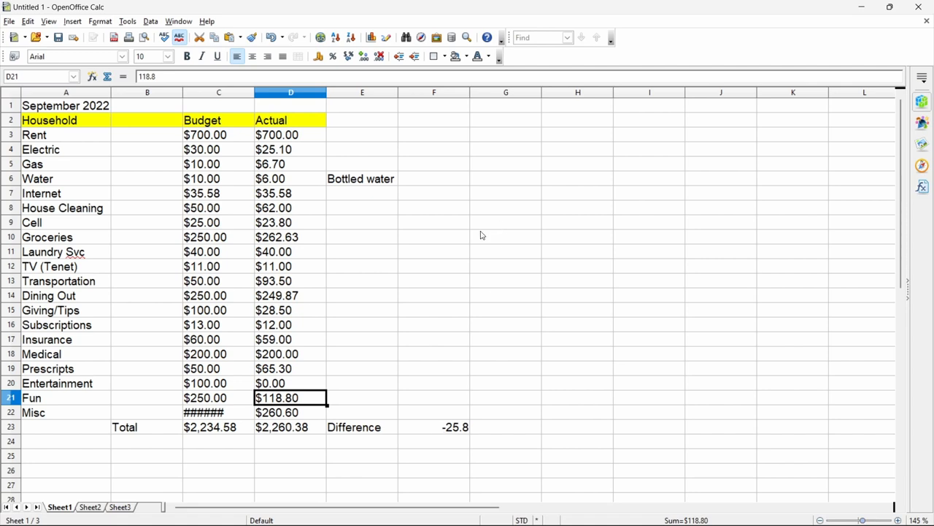
pyautogui.moveTo(425, 295)
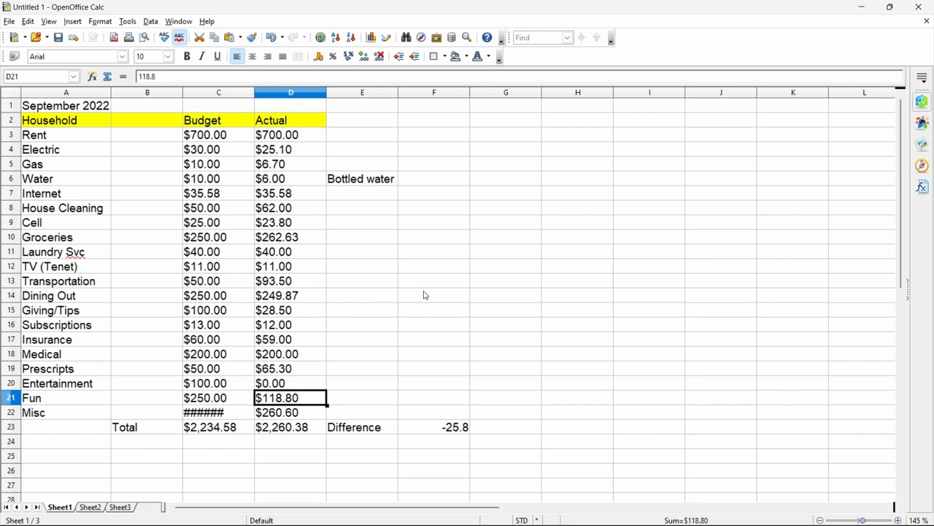
pyautogui.moveTo(300, 212)
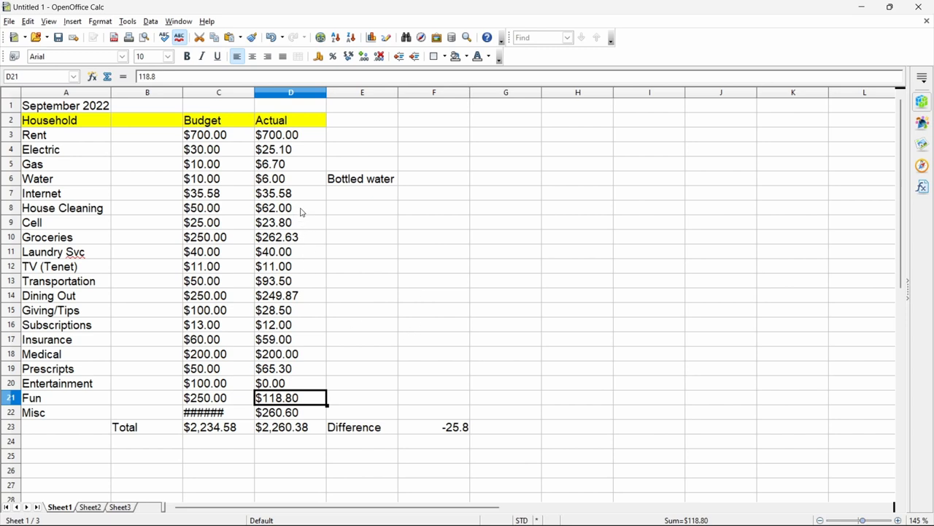
pyautogui.click(291, 207)
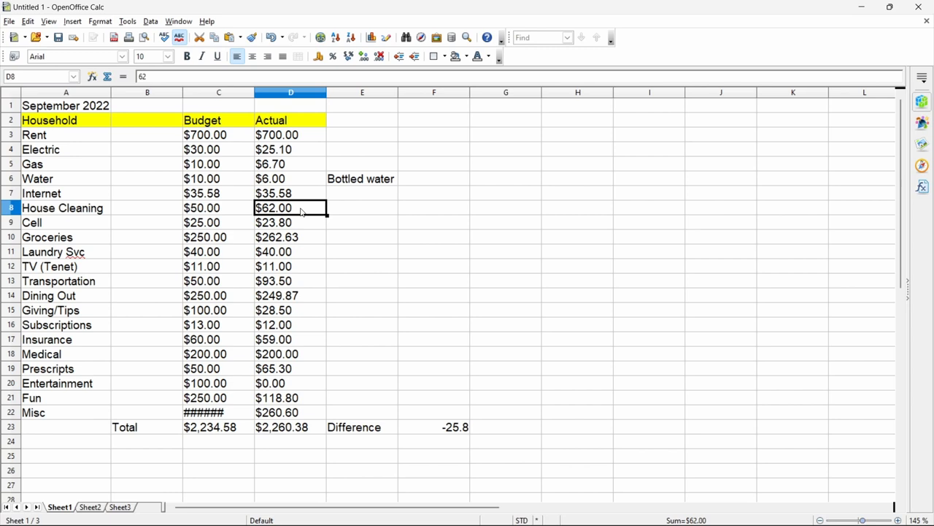
pyautogui.click(290, 266)
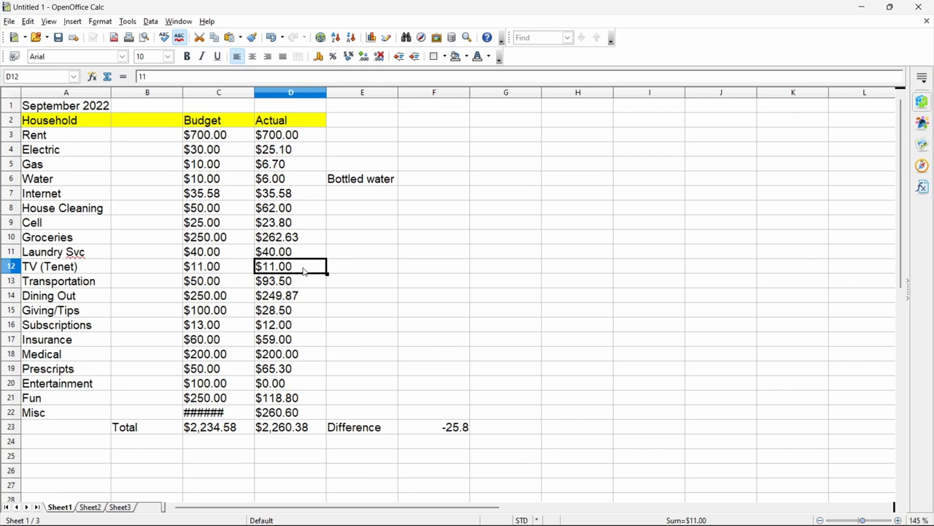
pyautogui.moveTo(310, 411)
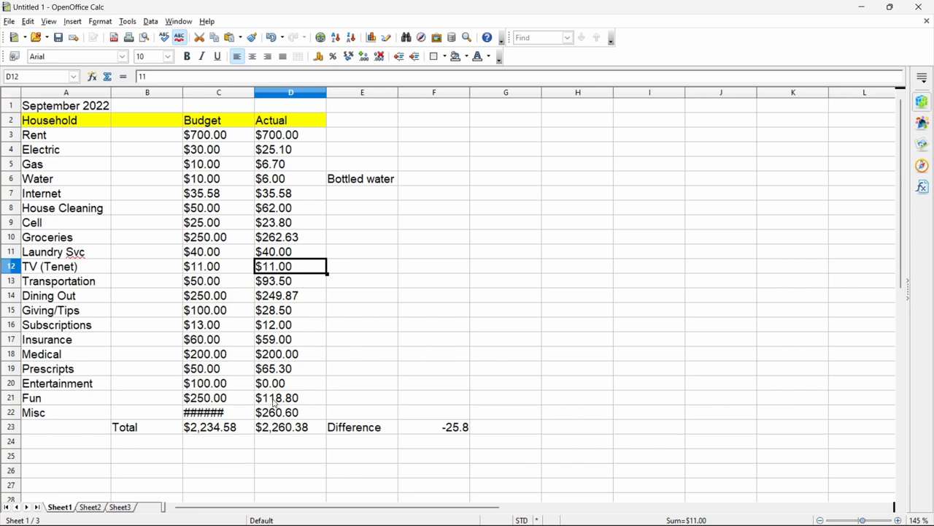
pyautogui.moveTo(528, 276)
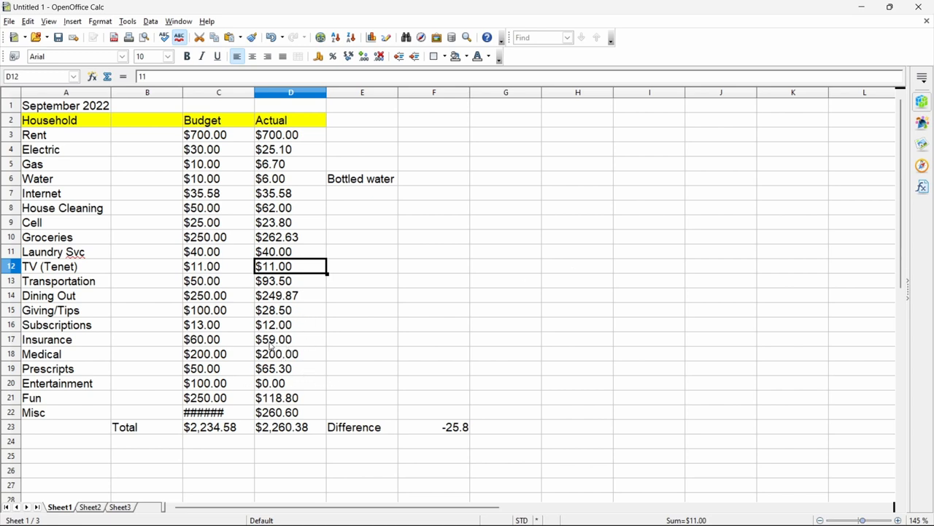
pyautogui.moveTo(349, 345)
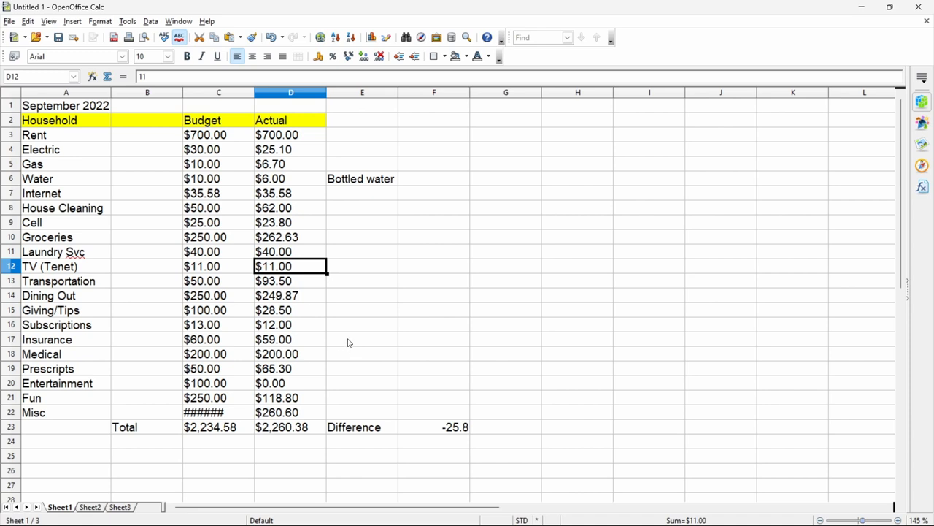
pyautogui.moveTo(358, 353)
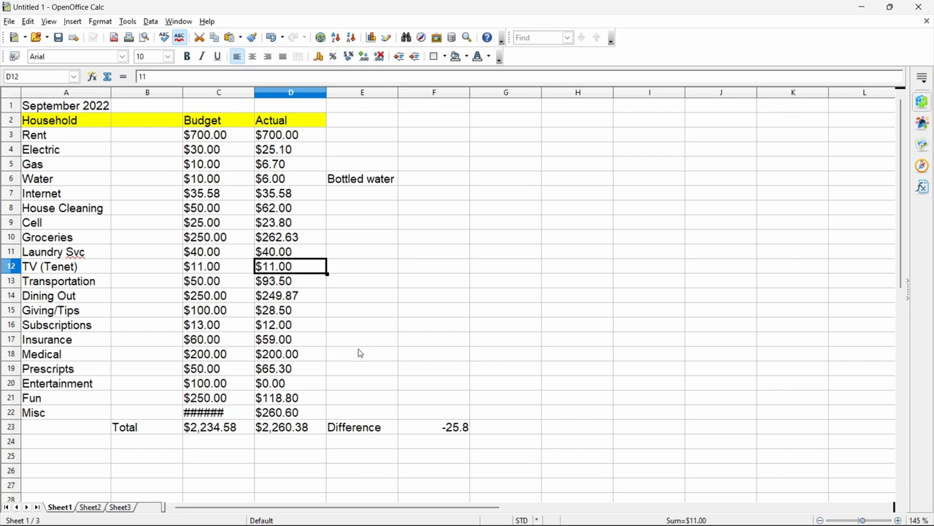
pyautogui.moveTo(385, 322)
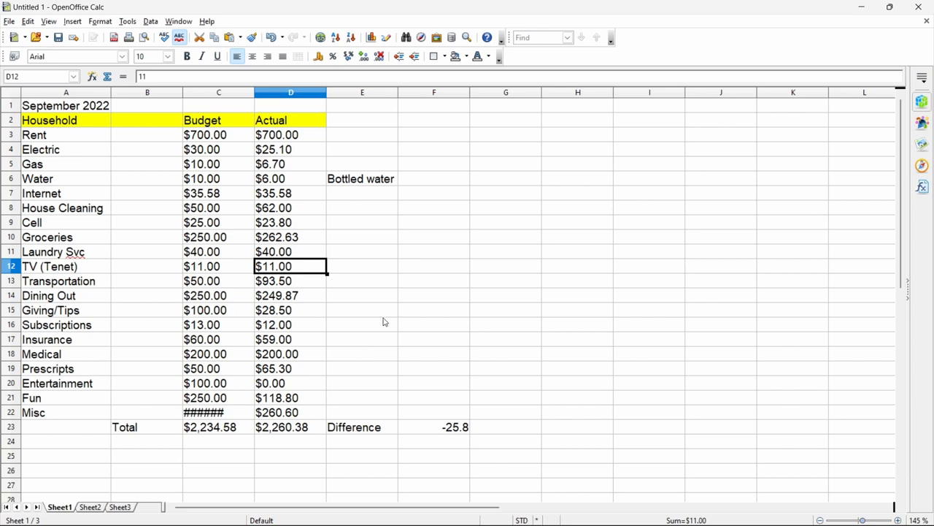
pyautogui.moveTo(392, 330)
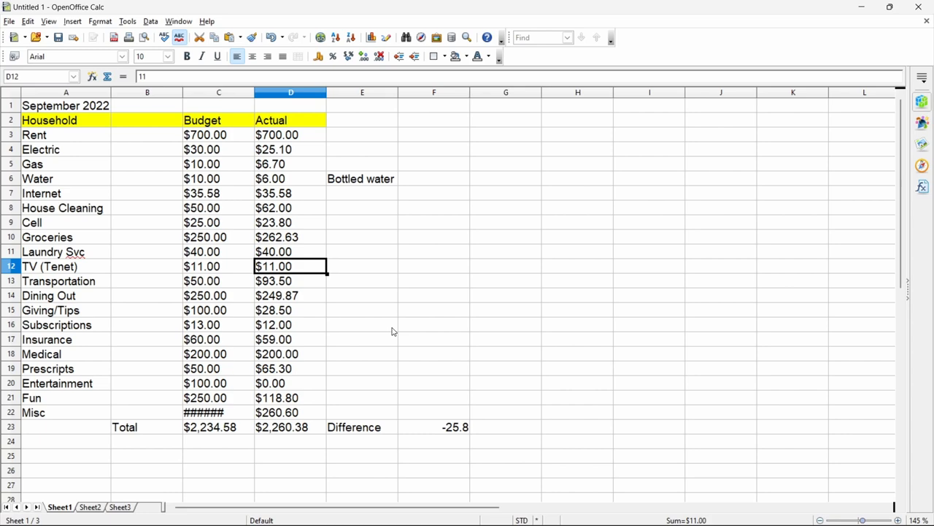
pyautogui.moveTo(399, 330)
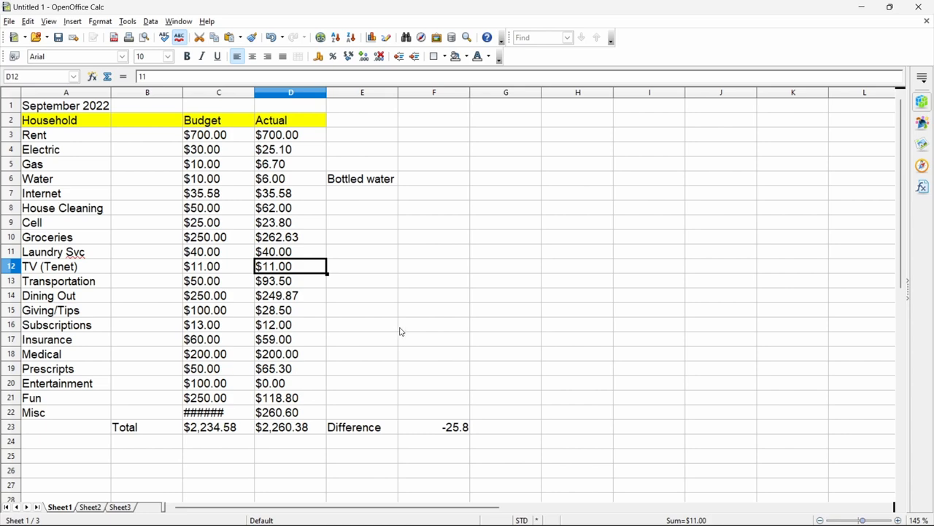
pyautogui.moveTo(397, 330)
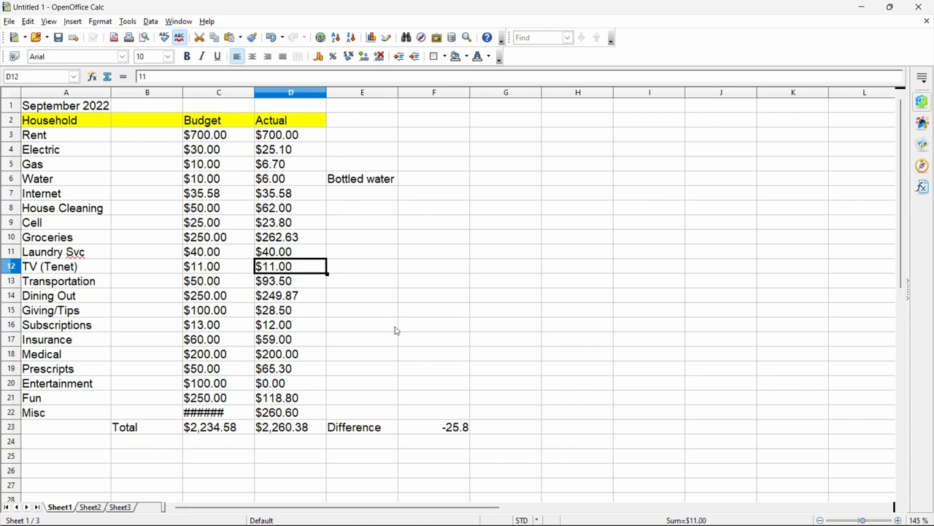